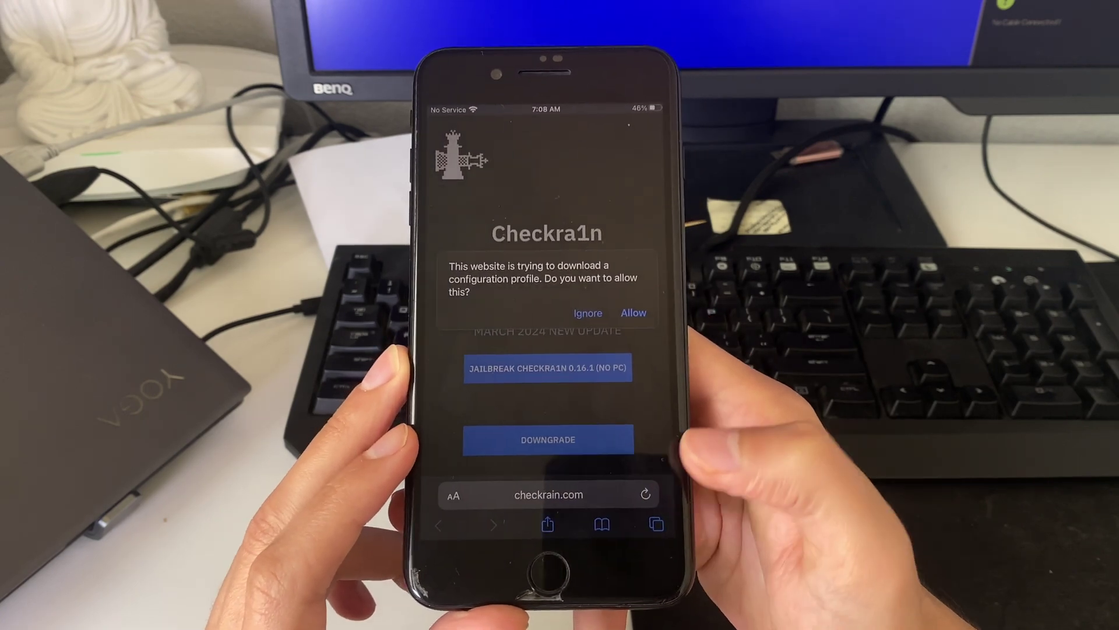
Step: Allow checkra1n.com to download its configuration profile and return to the Home Screen
{"action": "left_click", "coordinate": [634, 312]}
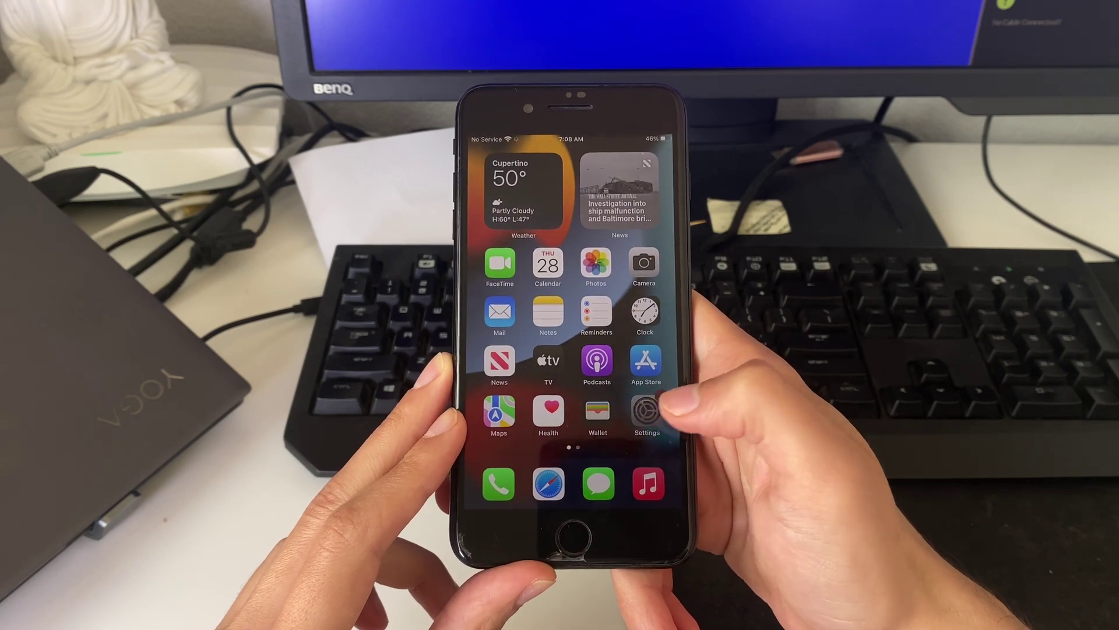
Step: Install the downloaded downgrade utility profile from Settings and launch the utility app
{"action": "left_click", "coordinate": [646, 412]}
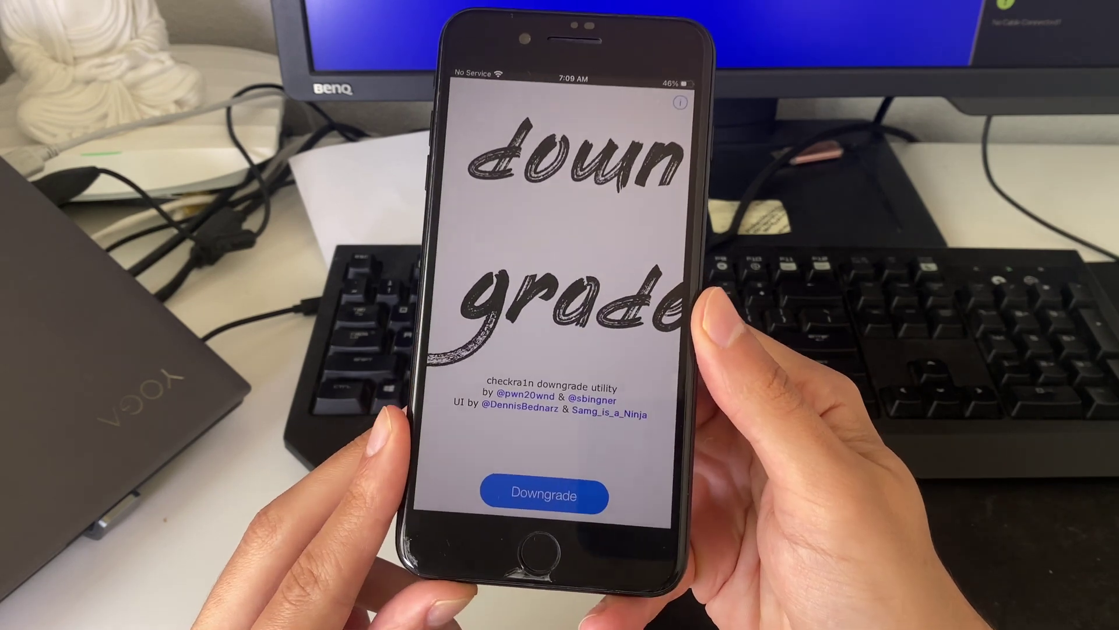
Step: Start the downgrade and confirm it in the 'Are you sure?' alert
{"action": "left_click", "coordinate": [546, 493]}
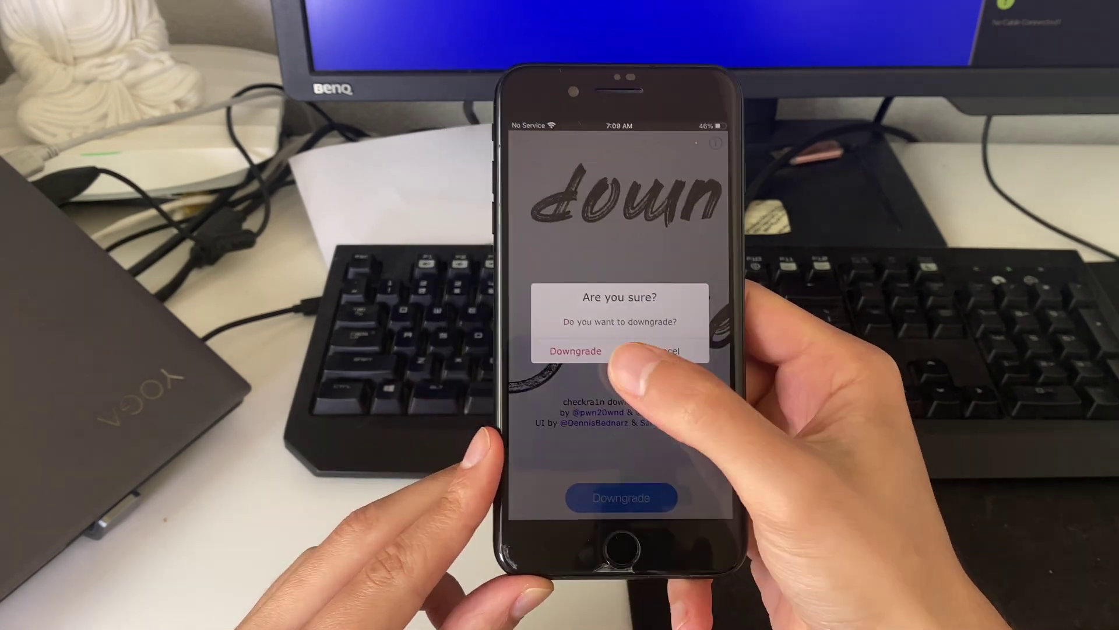